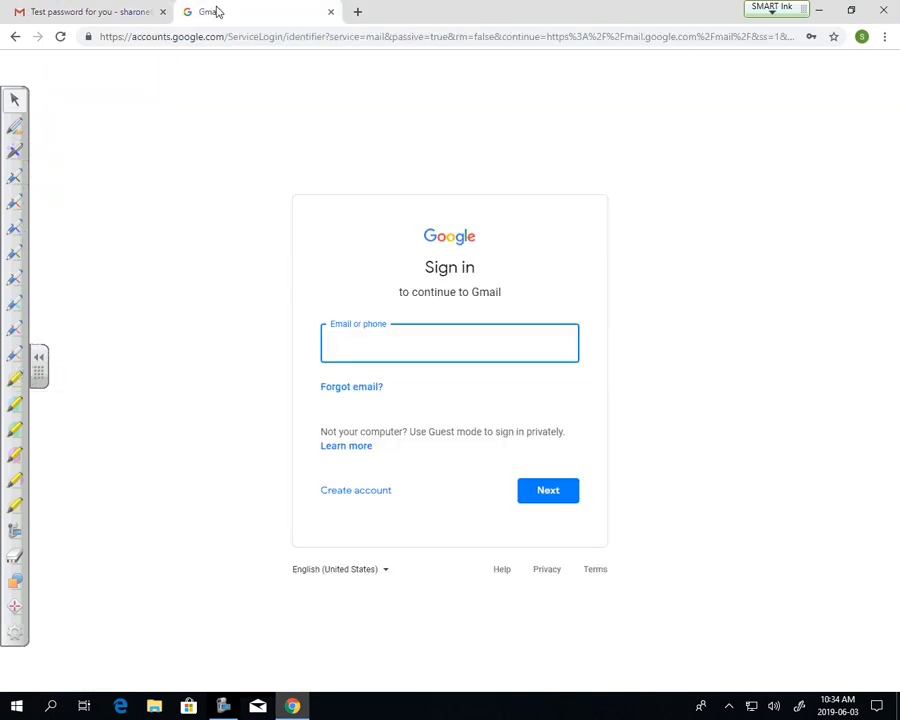
- Select the new account's address in the 'Test password for you' message
left_click(448, 344)
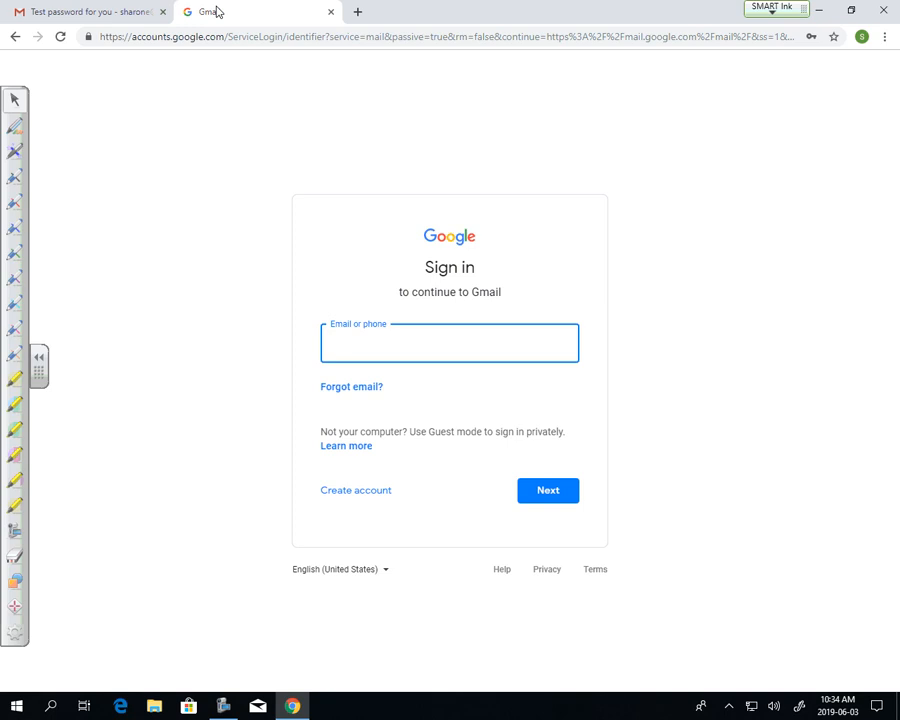
left_click(84, 12)
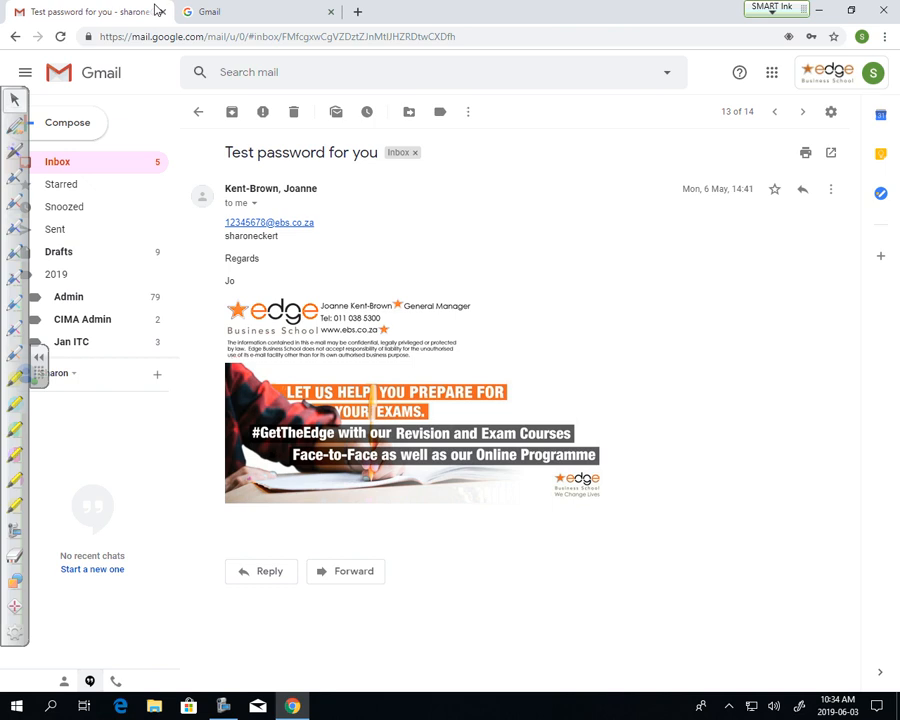
mouse_move(324, 224)
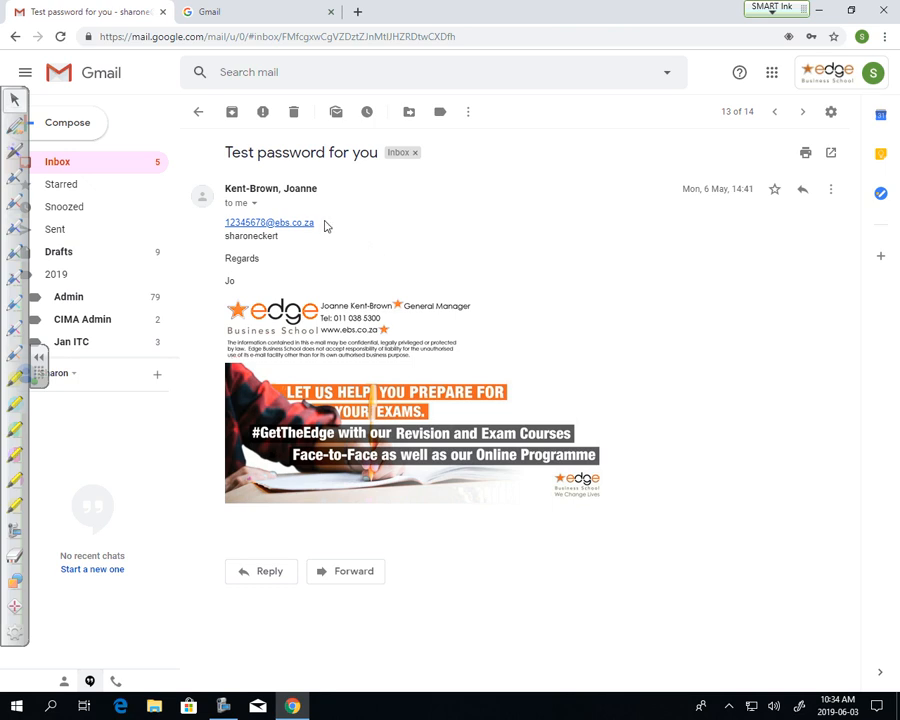
double_click(268, 222)
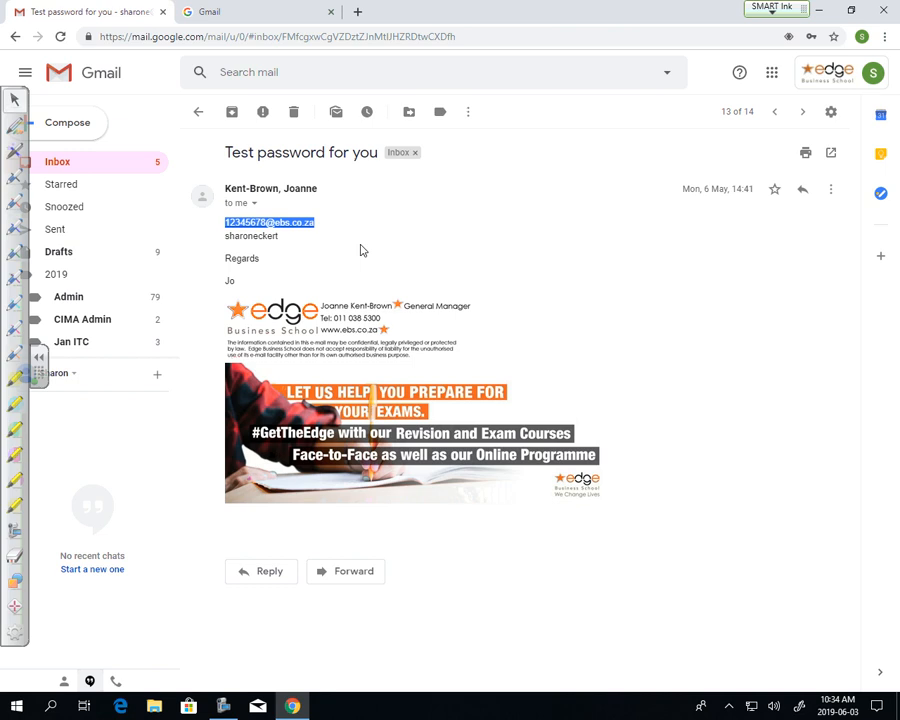
mouse_move(388, 242)
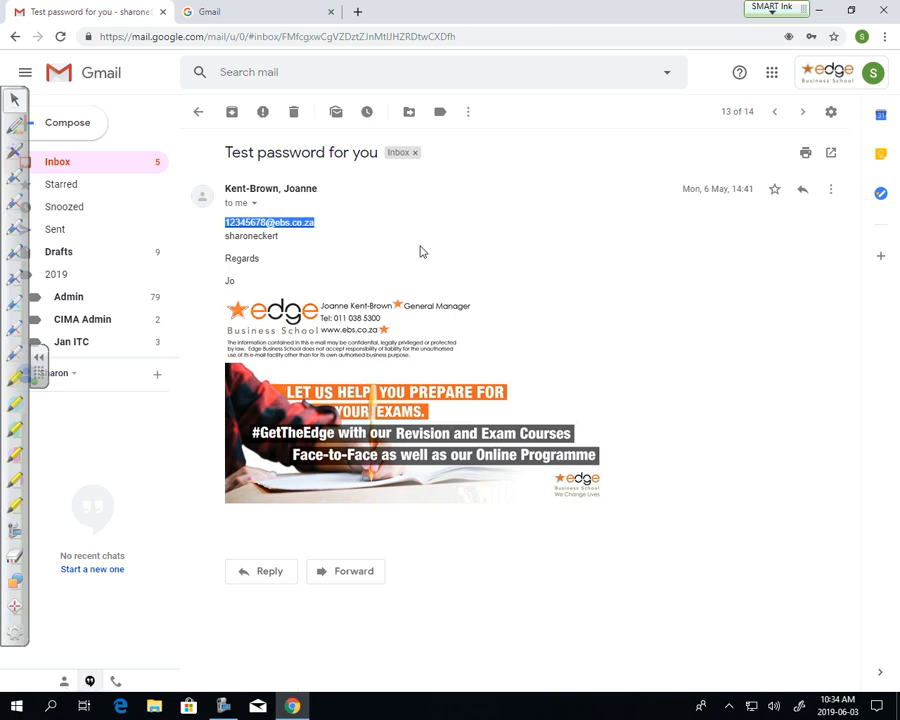
mouse_move(880, 192)
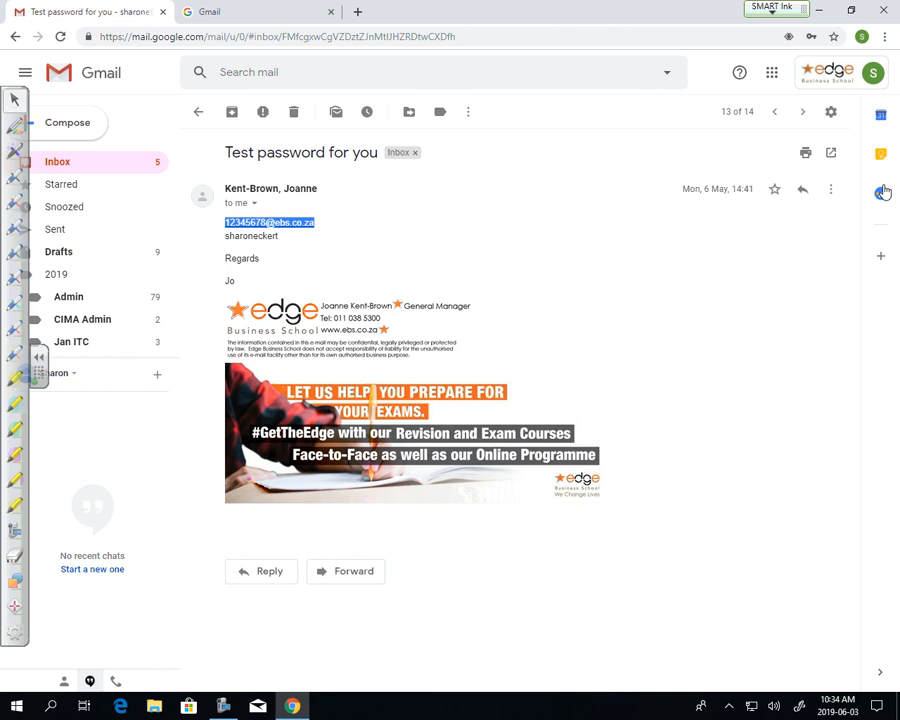
mouse_move(268, 12)
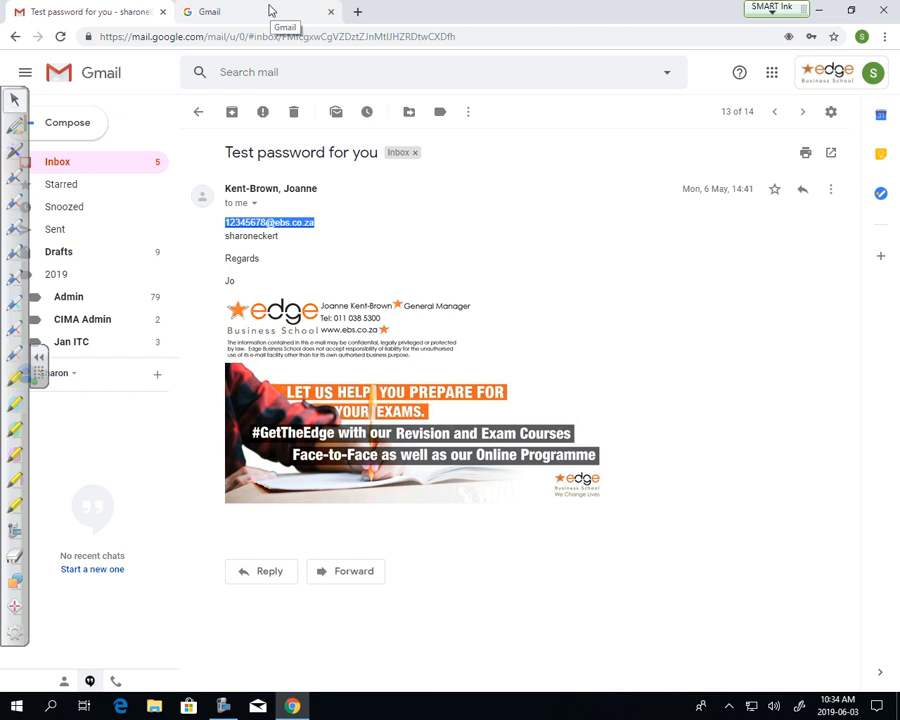
- Sign in with the new EBS address and password via 'Use another account', reaching the welcome terms page
left_click(250, 12)
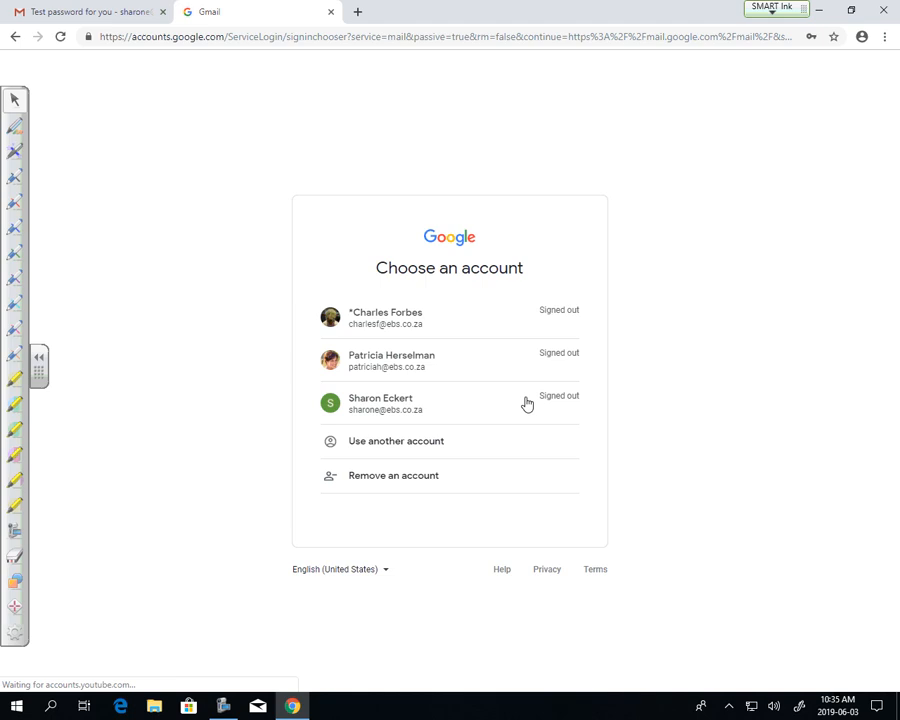
left_click(396, 442)
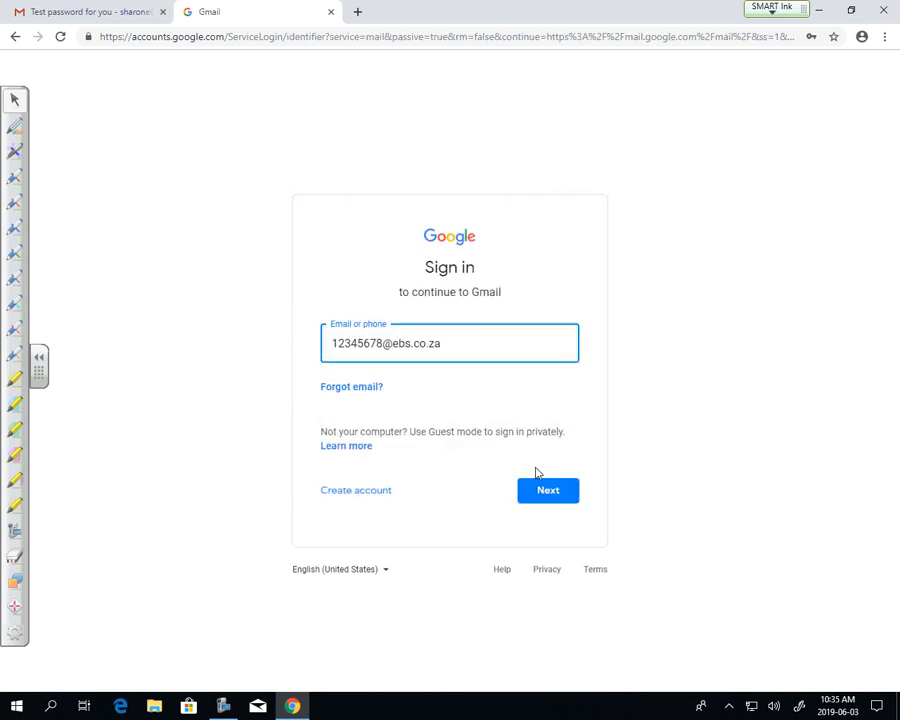
left_click(548, 490)
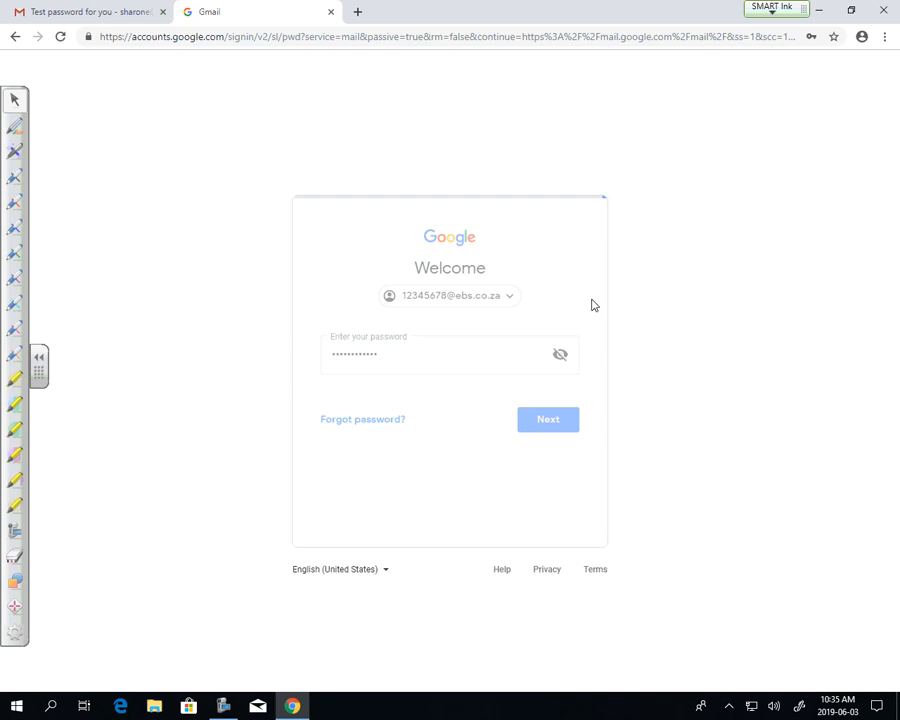
left_click(548, 420)
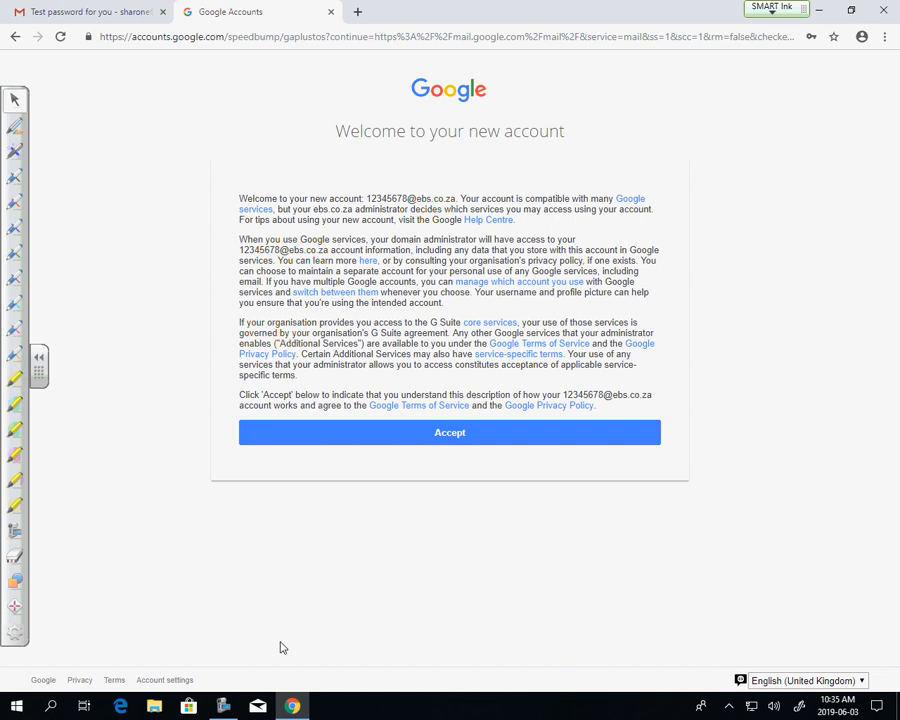
mouse_move(480, 432)
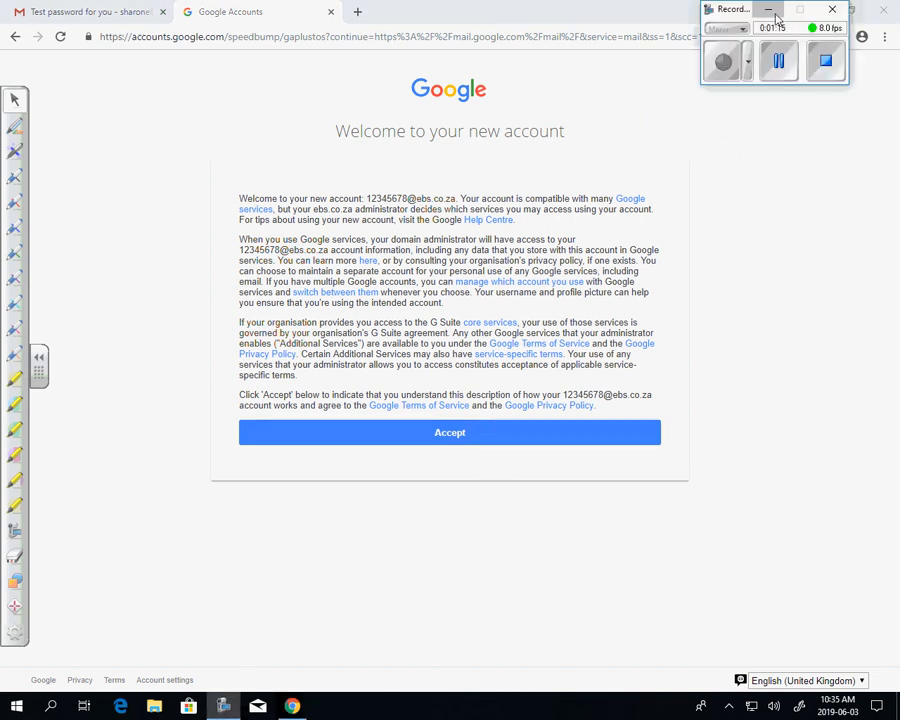
- Accept the new-account terms and attempt a password change that is rejected as too short
left_click(448, 432)
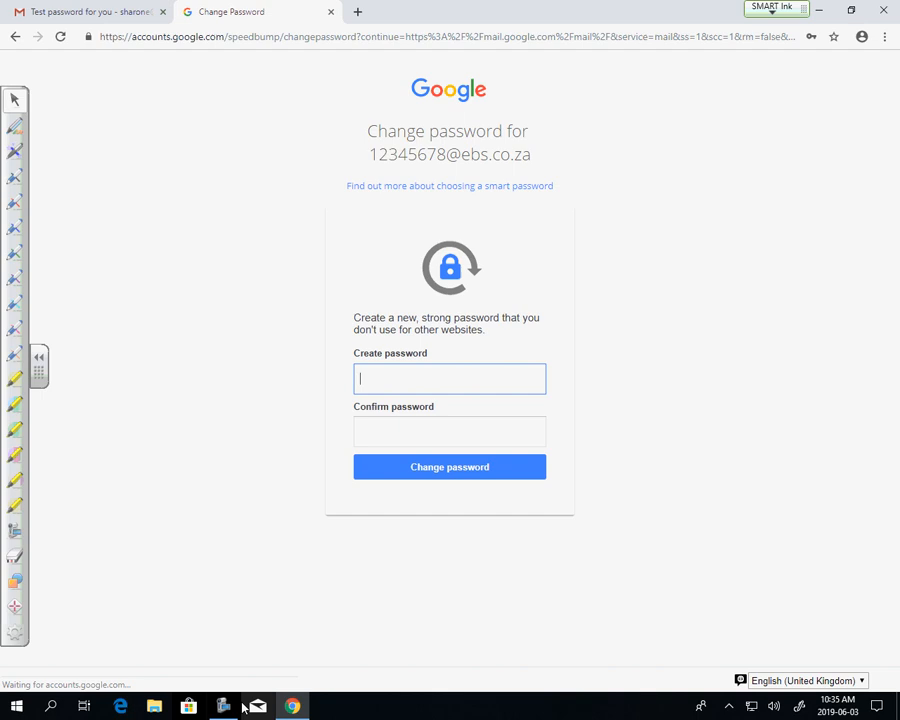
left_click(448, 378)
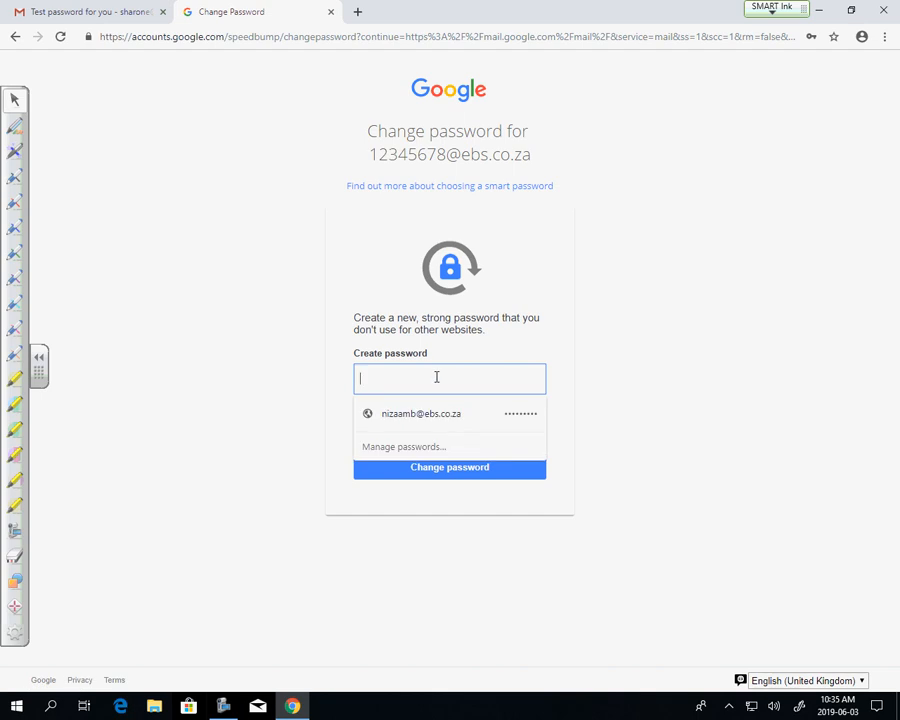
type("•")
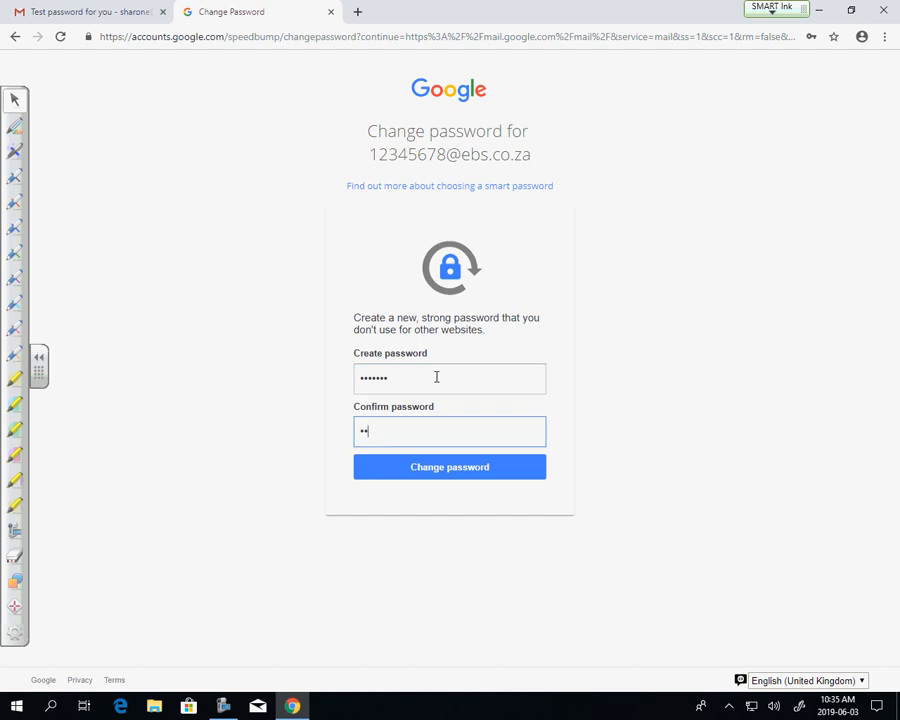
type("•")
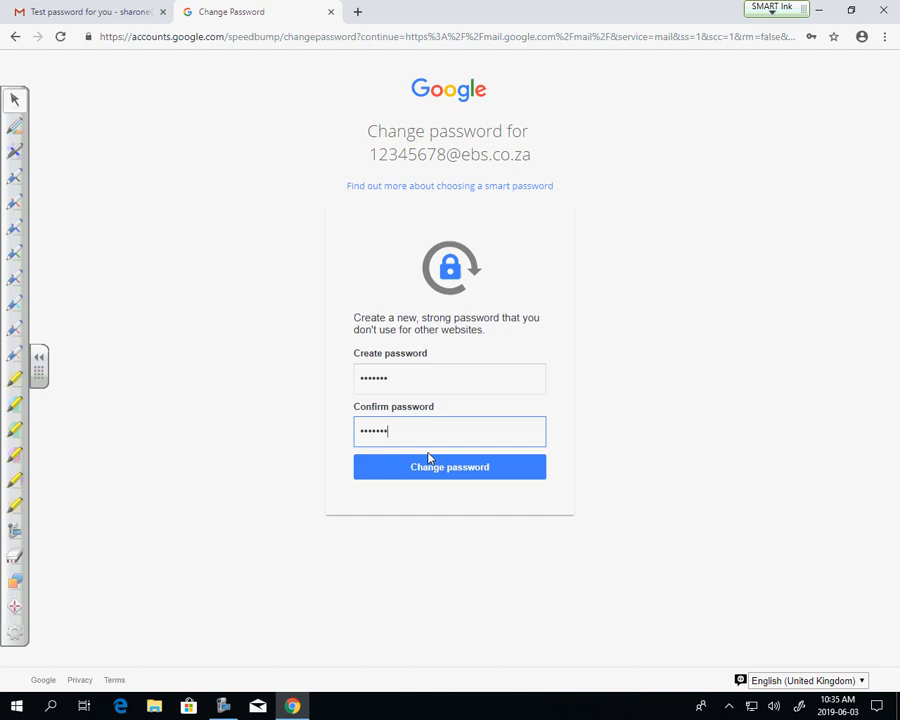
left_click(448, 466)
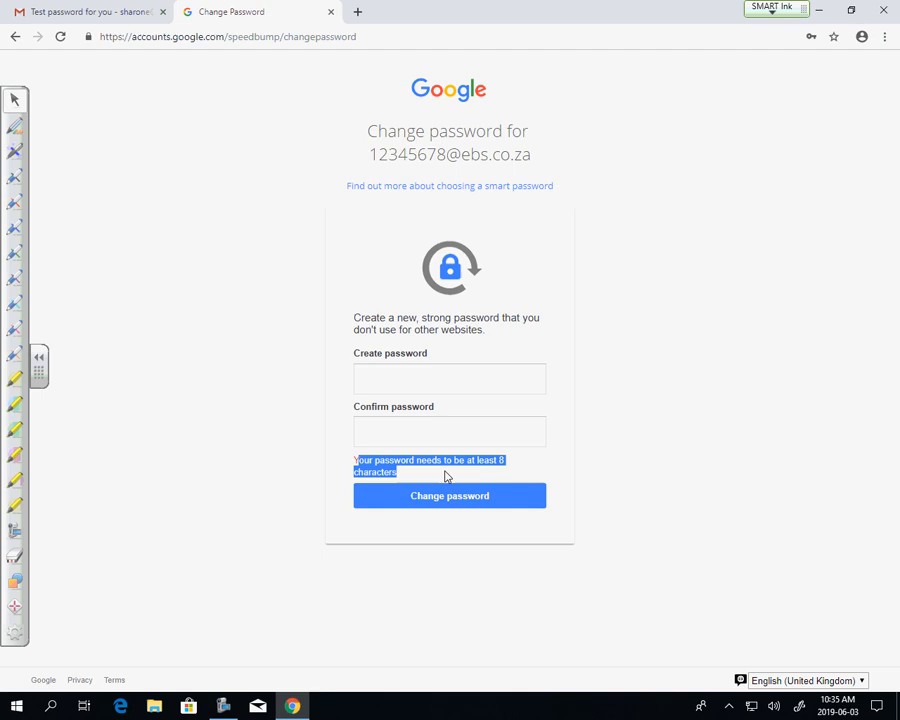
- Enter a new password of at least eight characters to complete the change
left_click(448, 378)
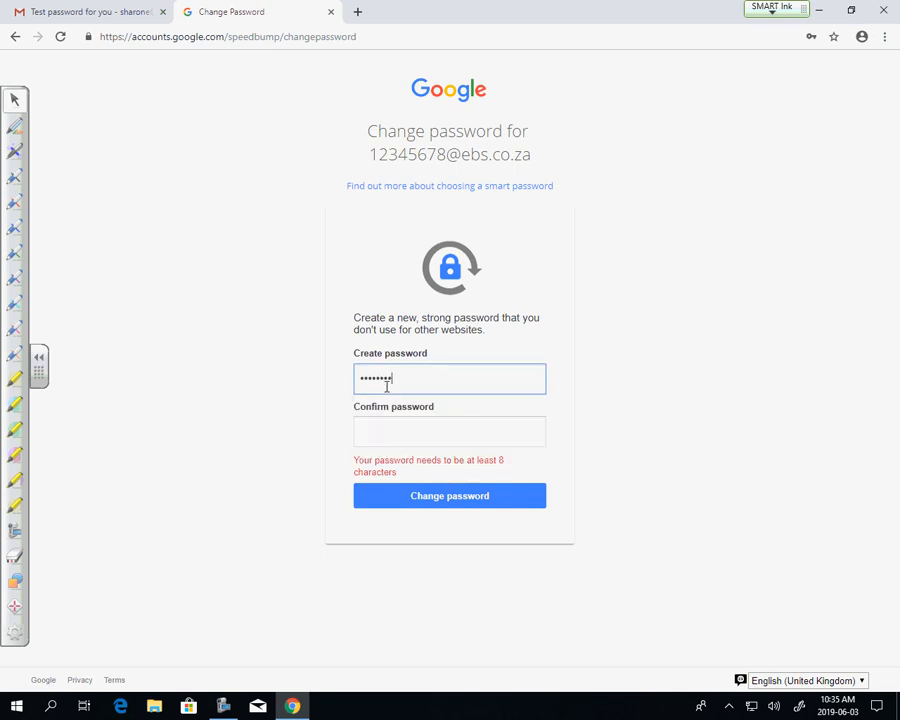
type("•••")
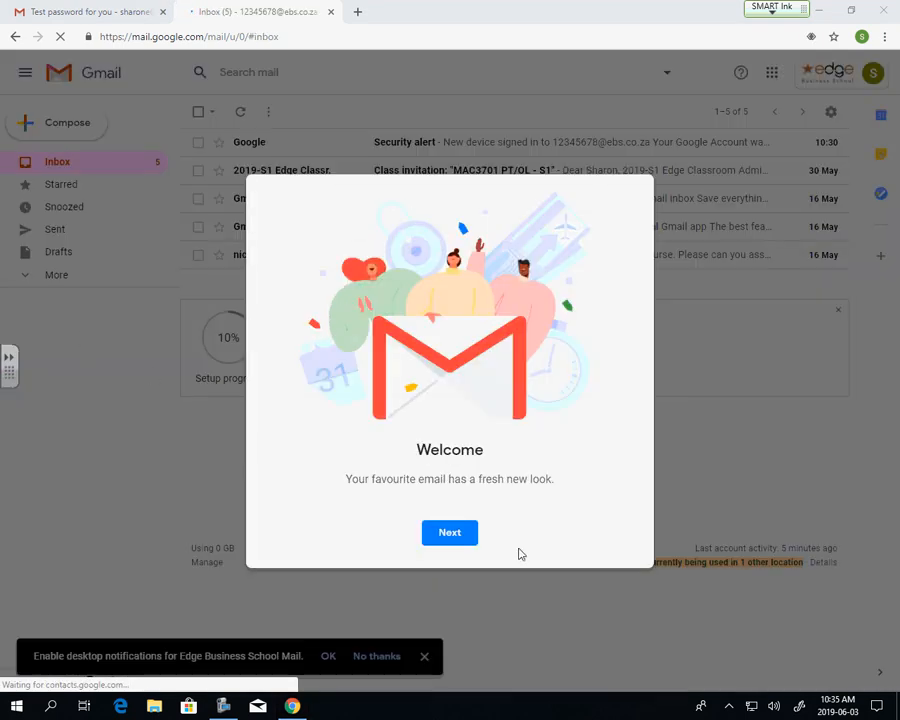
- Dismiss the fresh-look welcome, keep the Default inbox view, and check which account is signed in
left_click(448, 532)
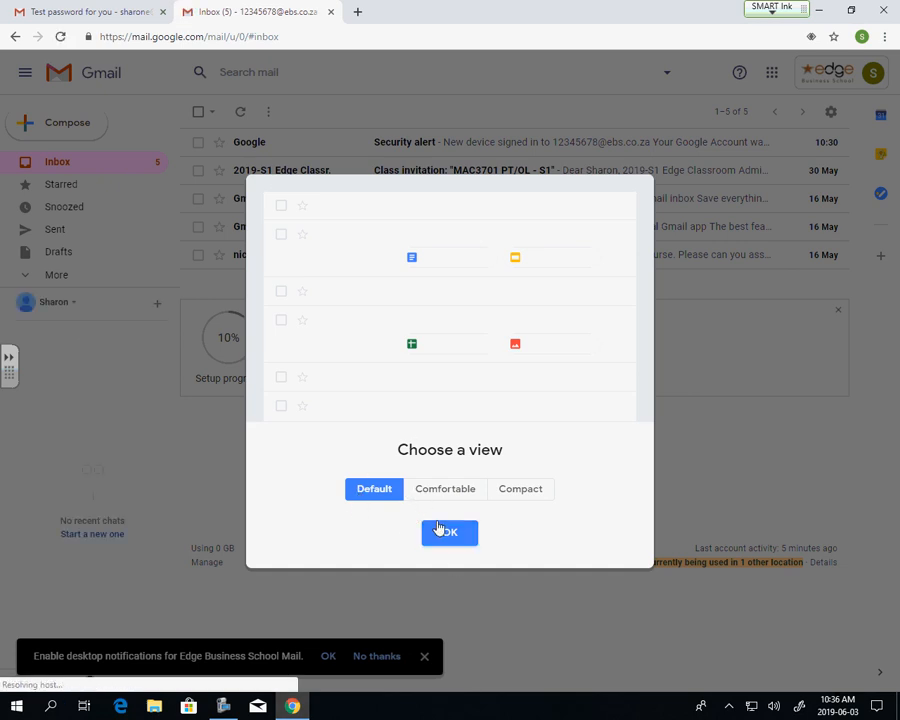
left_click(448, 532)
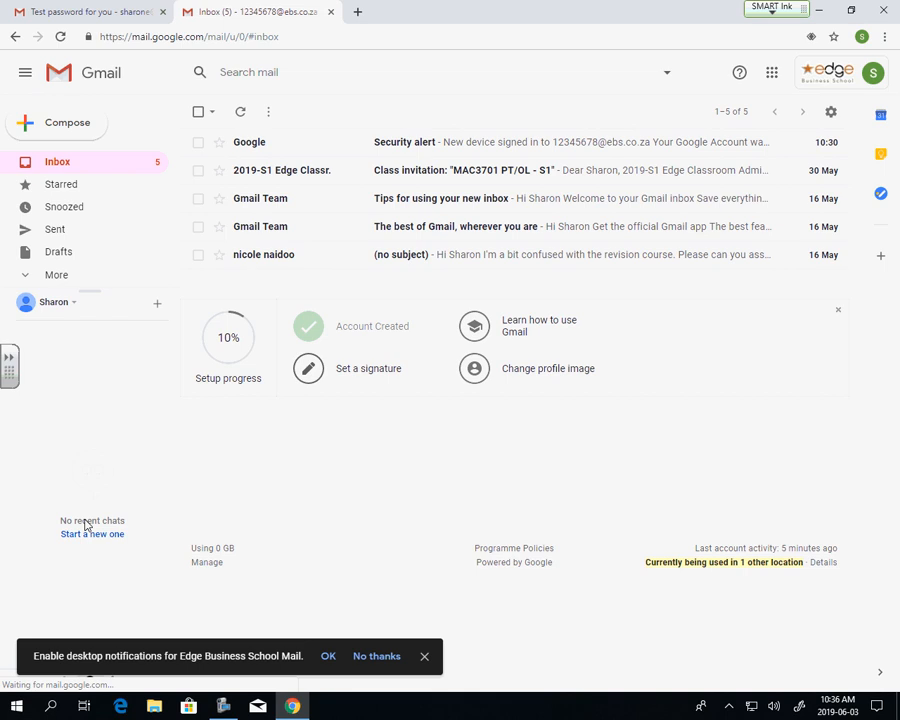
mouse_move(484, 484)
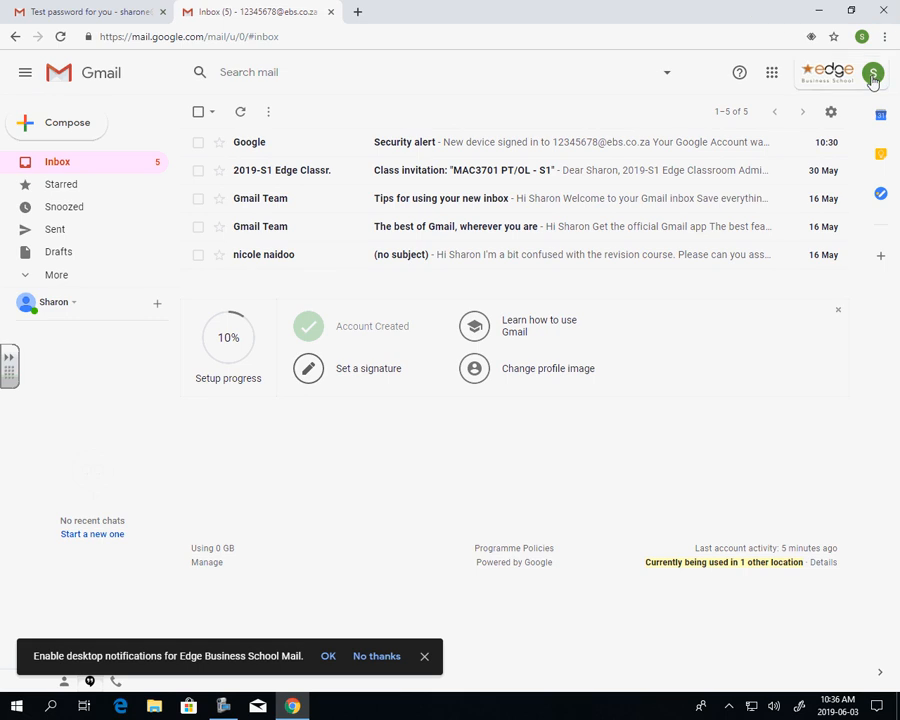
left_click(872, 72)
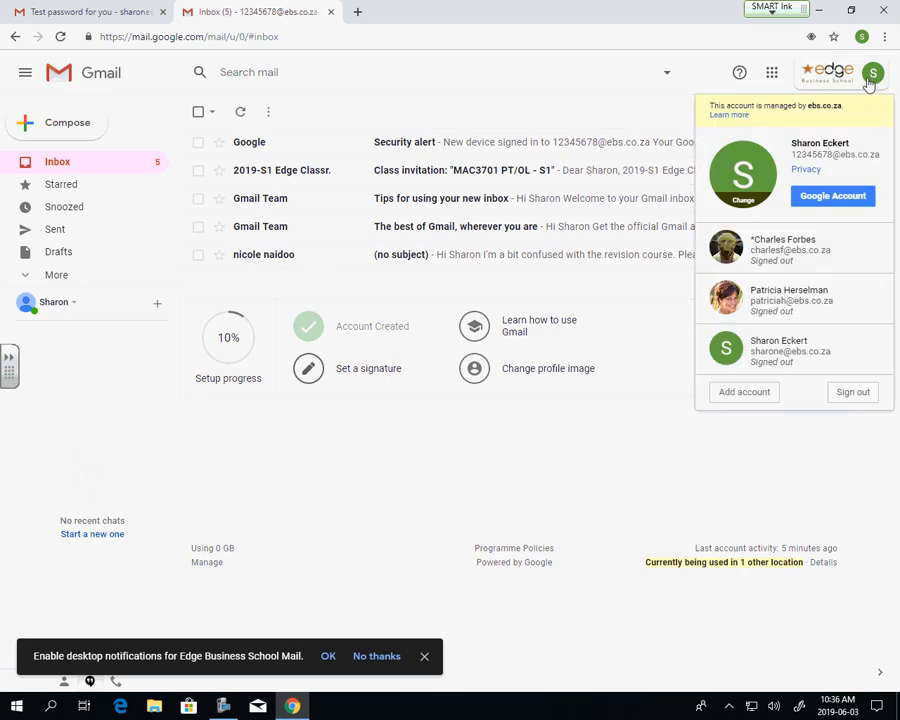
mouse_move(872, 72)
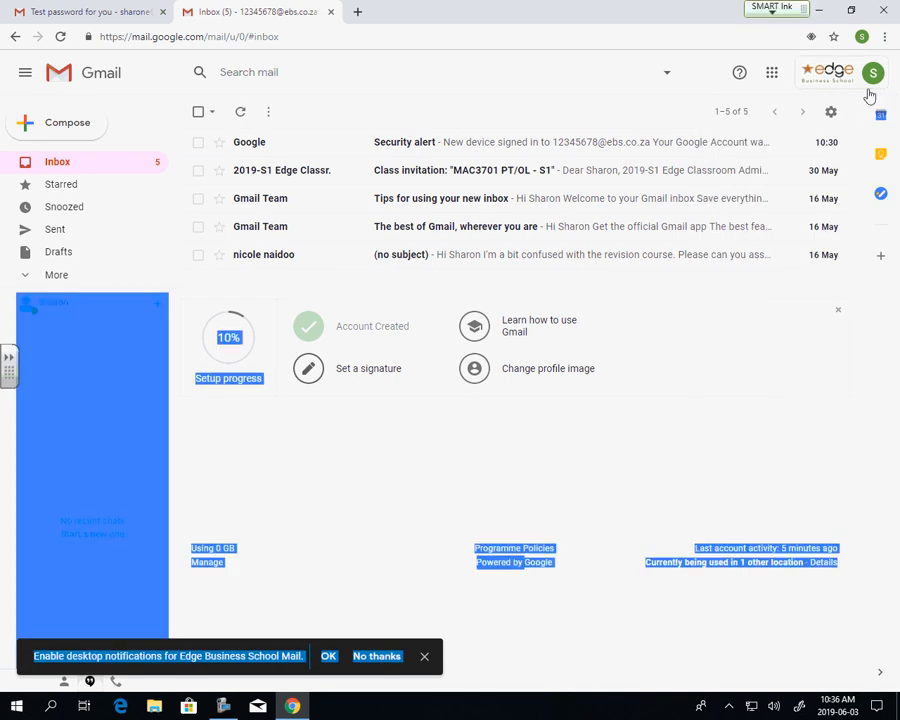
- Read the new-device security alert, then accept the MAC3701 PT/OL - S1 class invitation with JOIN
left_click(872, 72)
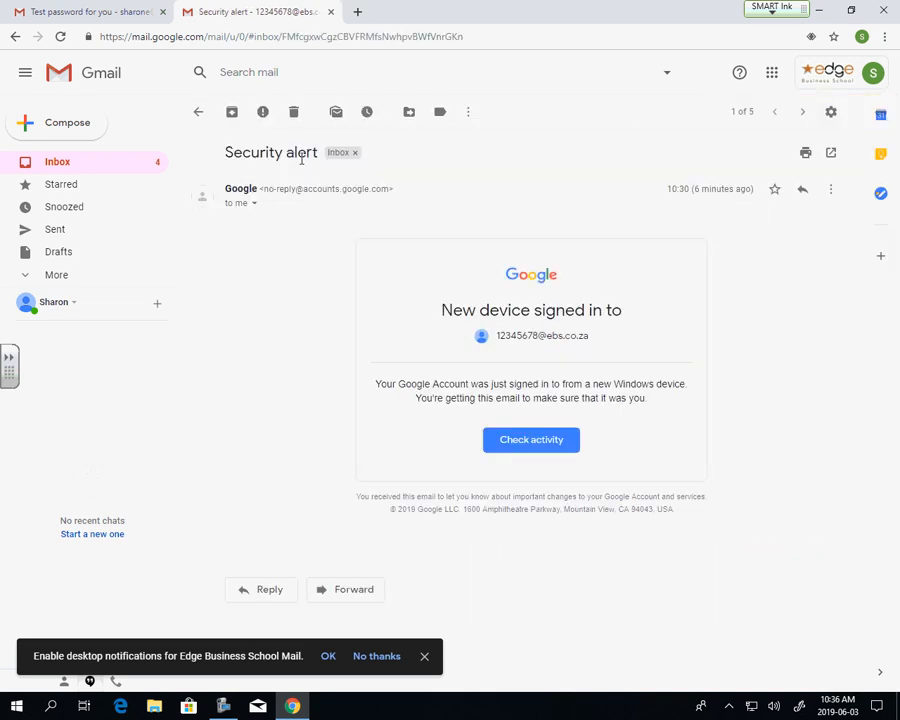
mouse_move(108, 124)
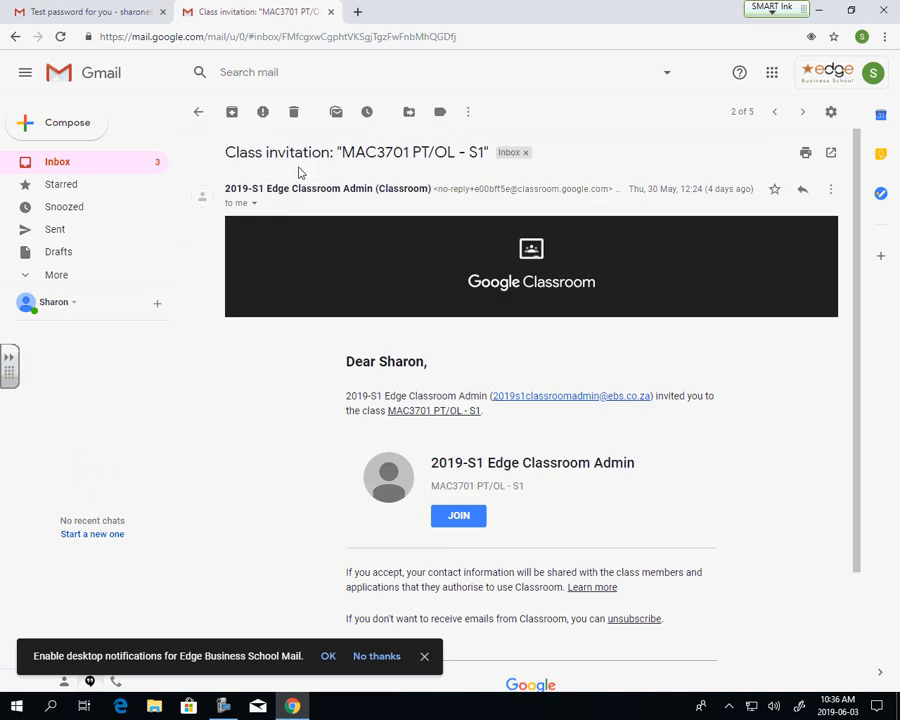
mouse_move(280, 172)
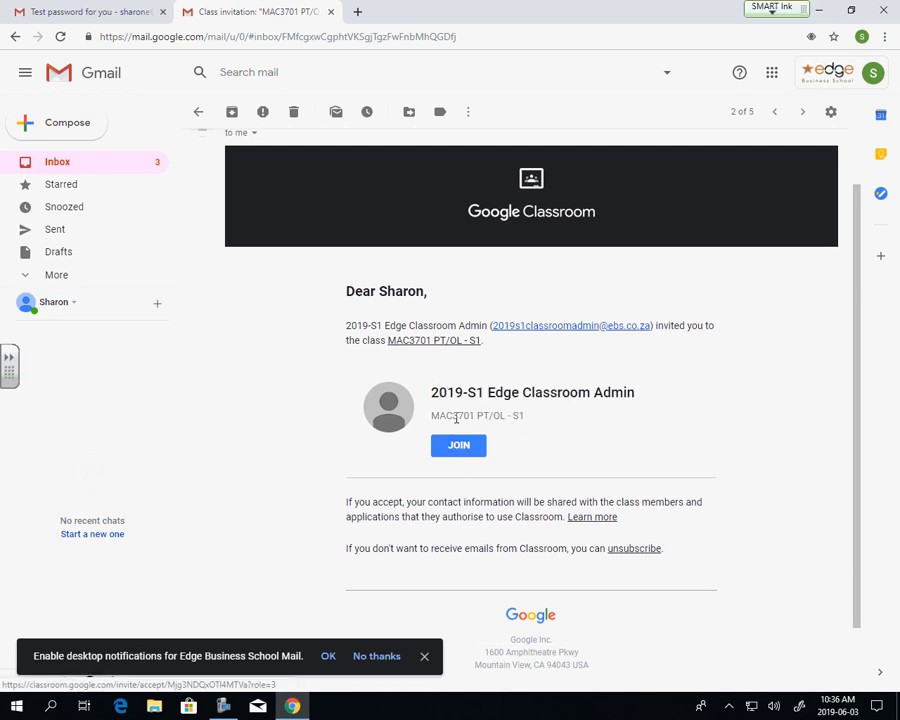
double_click(466, 414)
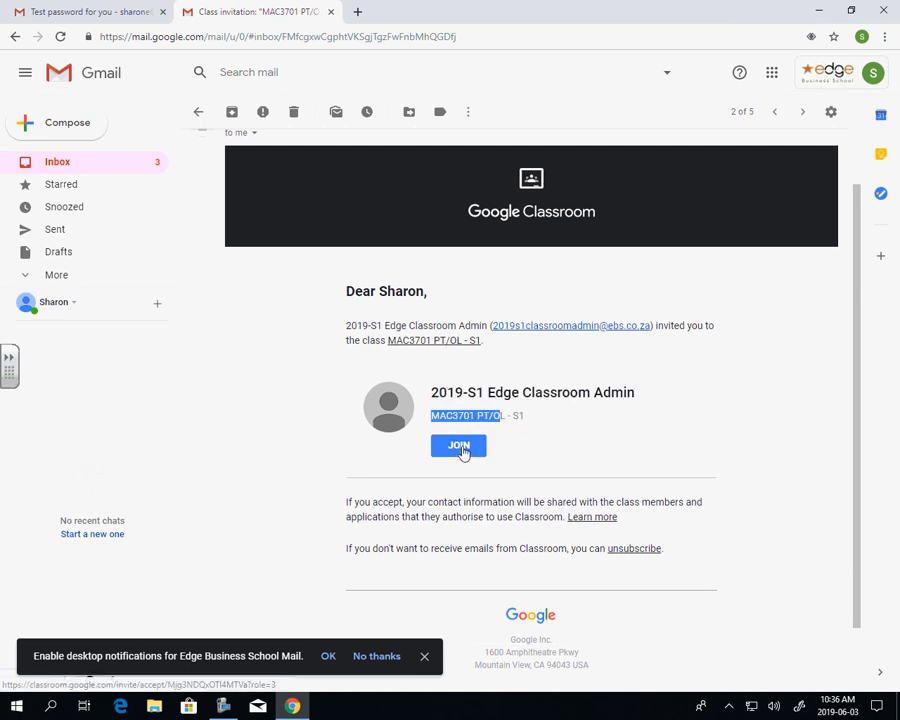
left_click(458, 444)
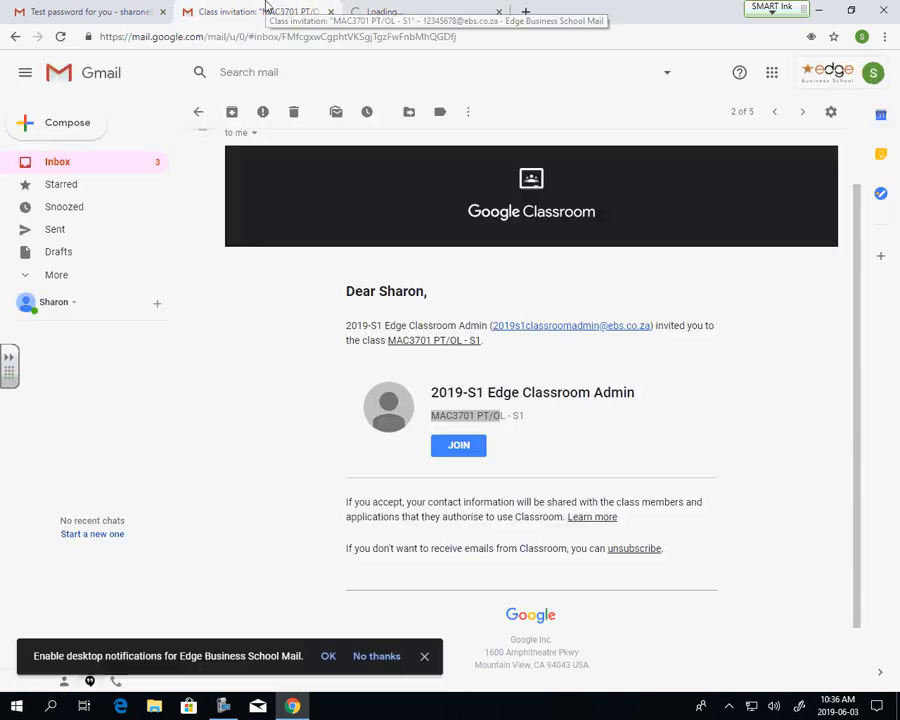
- Continue into MAC3701 PT/OL - S1 as a Student and view the class stream
left_click(458, 444)
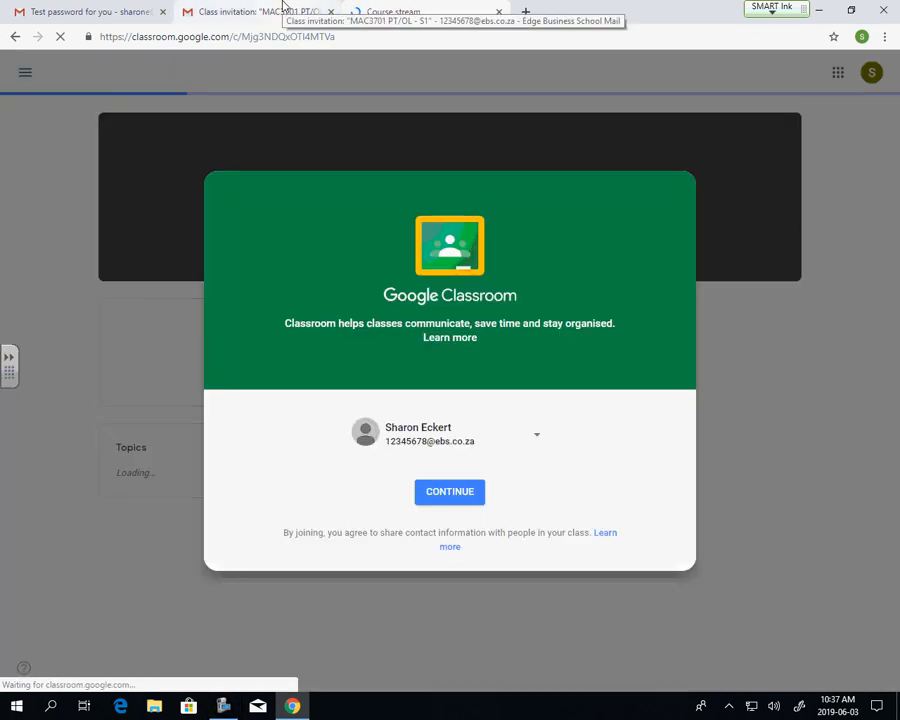
left_click(448, 492)
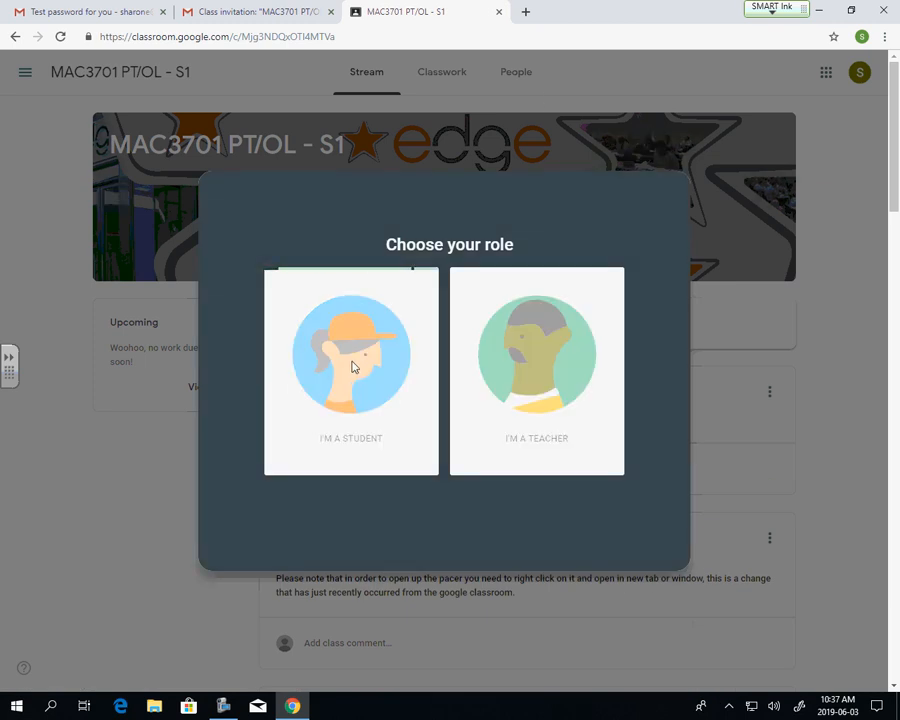
left_click(350, 370)
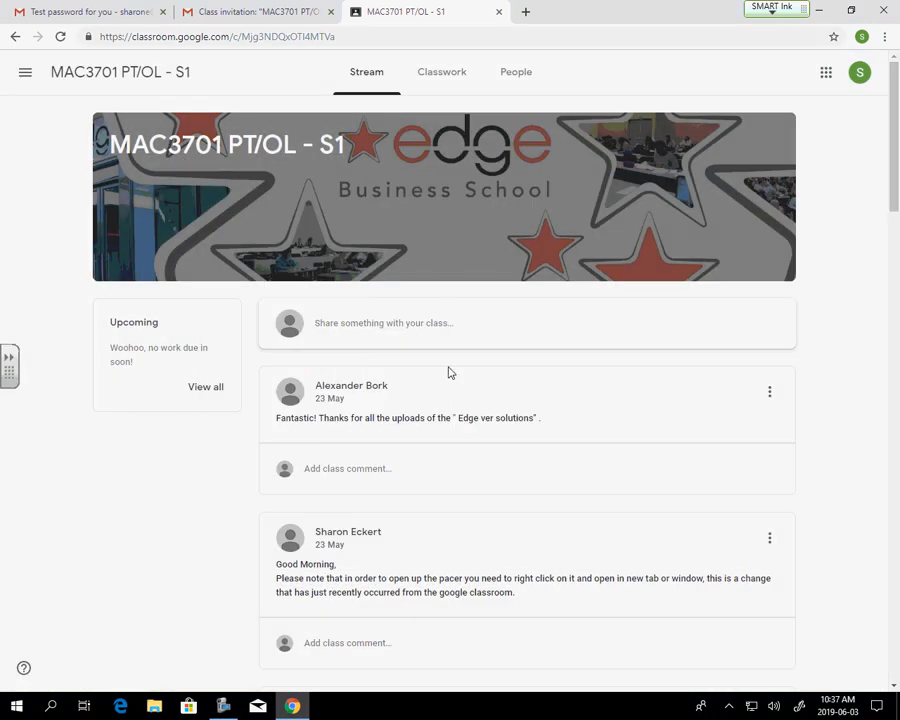
scroll("down", 3)
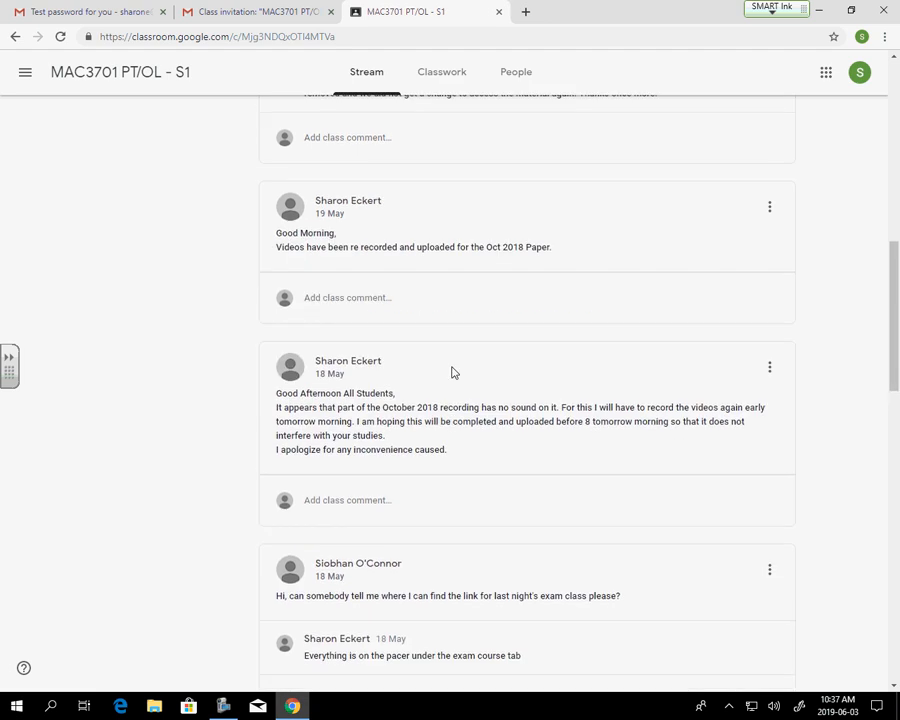